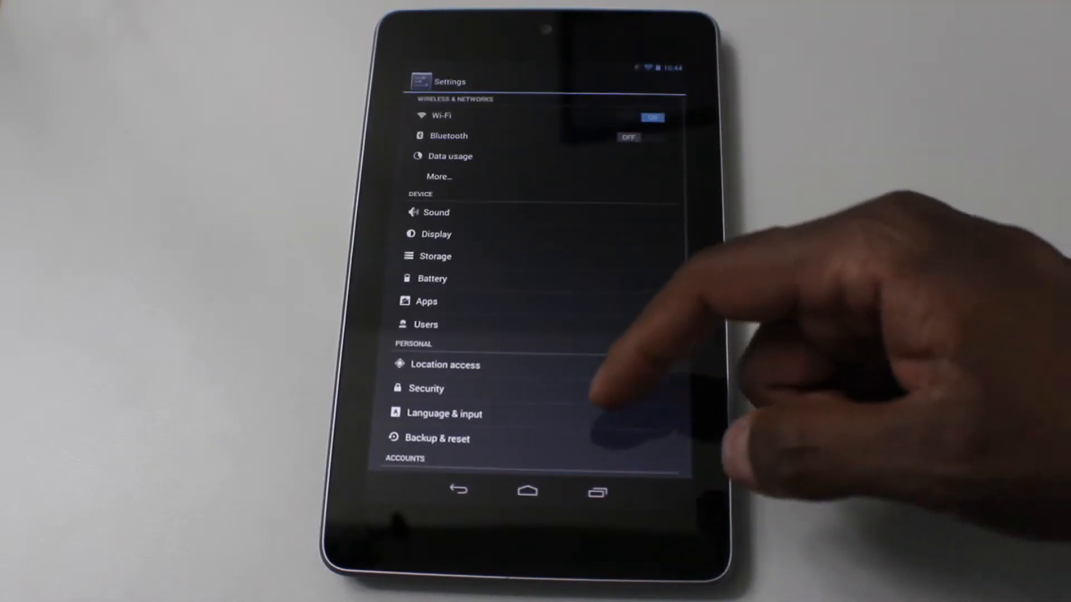
# Scroll the Settings list and open About tablet
pyautogui.scroll(3)
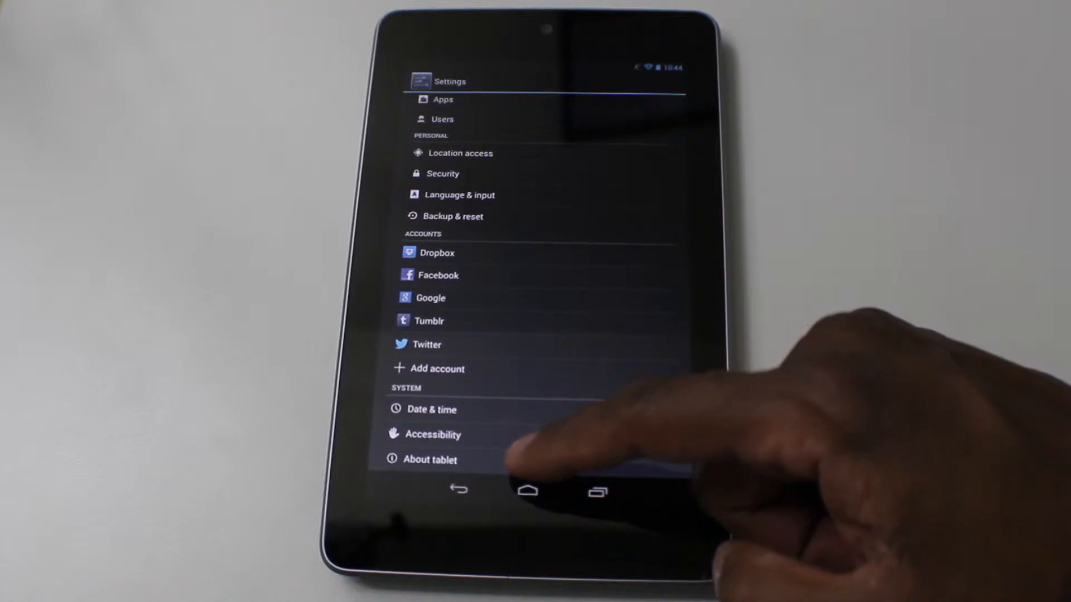
pyautogui.click(429, 459)
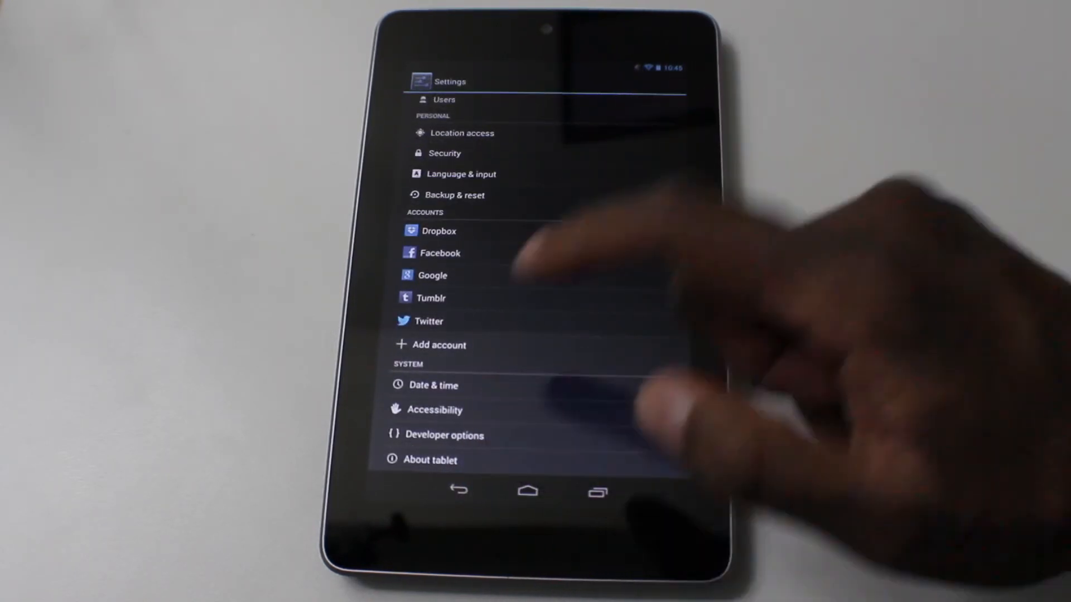
# Open the Developer options page listing debugging, stay-awake and input settings
pyautogui.click(445, 435)
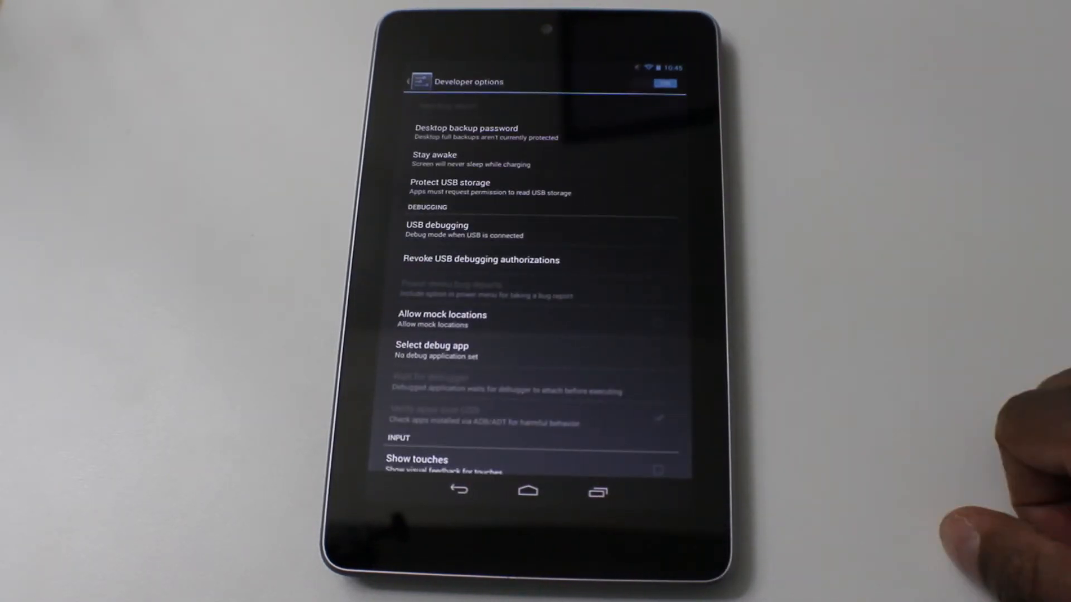